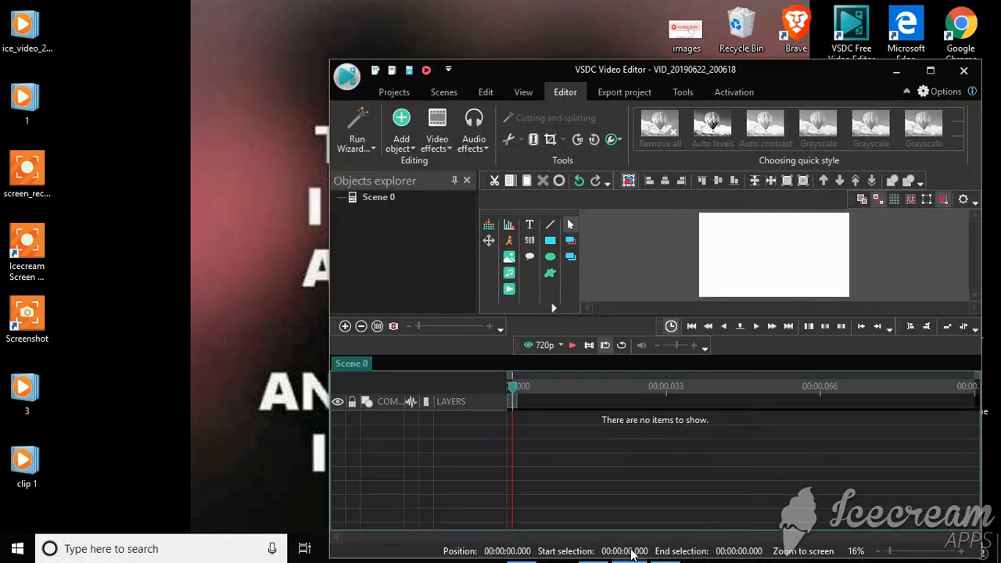
{"action": "mouse_move", "coordinate": [747, 397]}
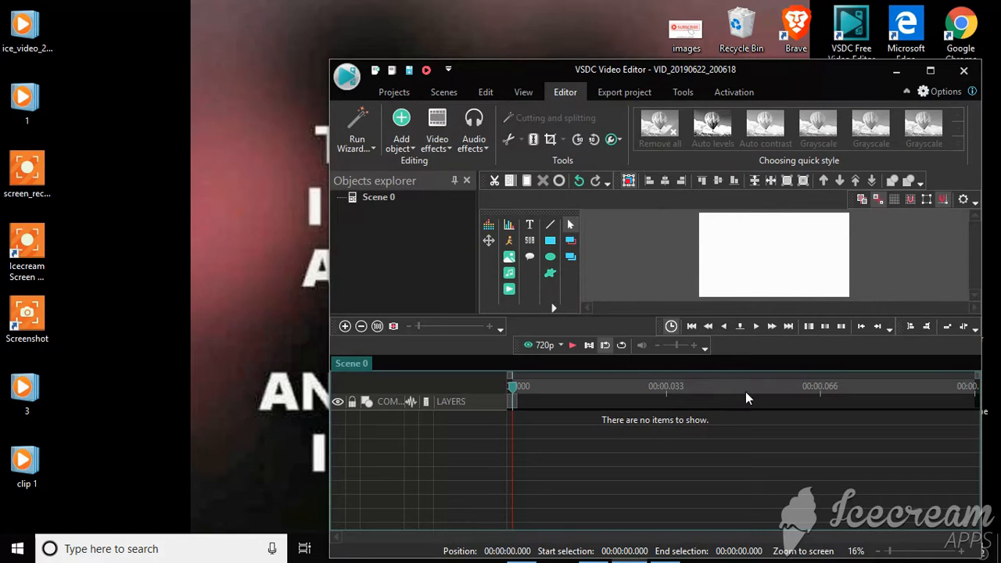
{"action": "mouse_move", "coordinate": [749, 397]}
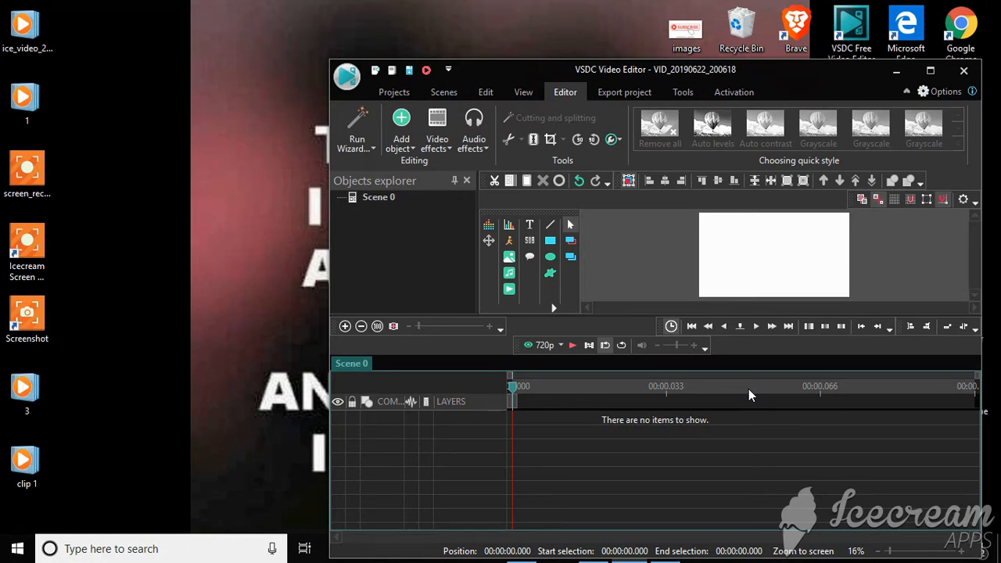
{"action": "mouse_move", "coordinate": [357, 125]}
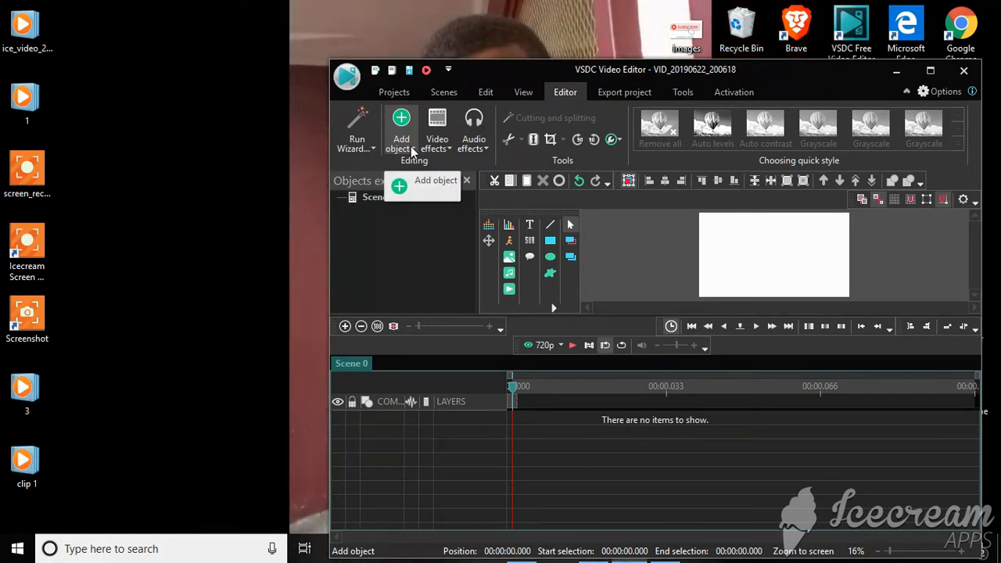
Add VID_20190622_200618 from Documents as a new video object.
{"action": "left_click", "coordinate": [402, 129]}
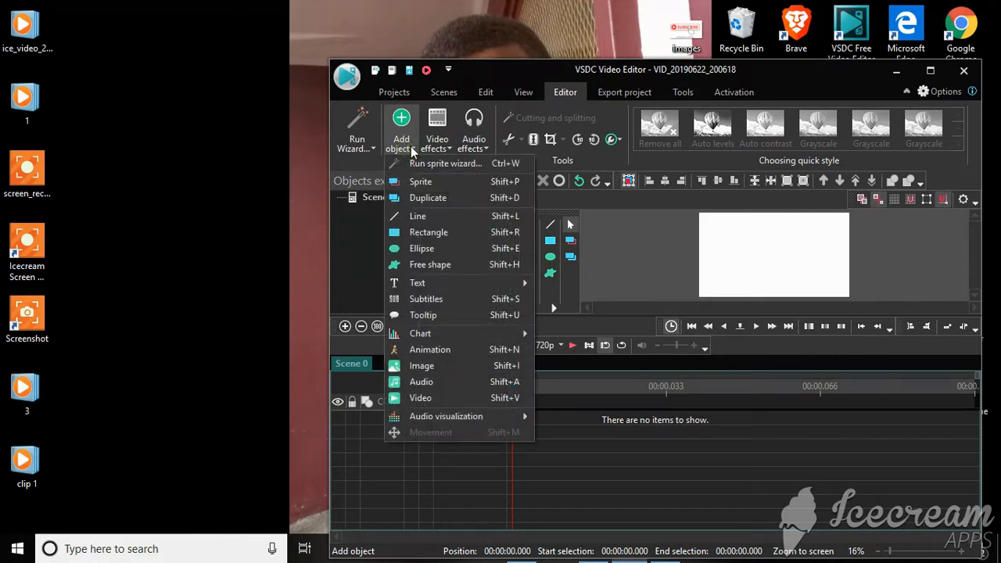
{"action": "mouse_move", "coordinate": [417, 282]}
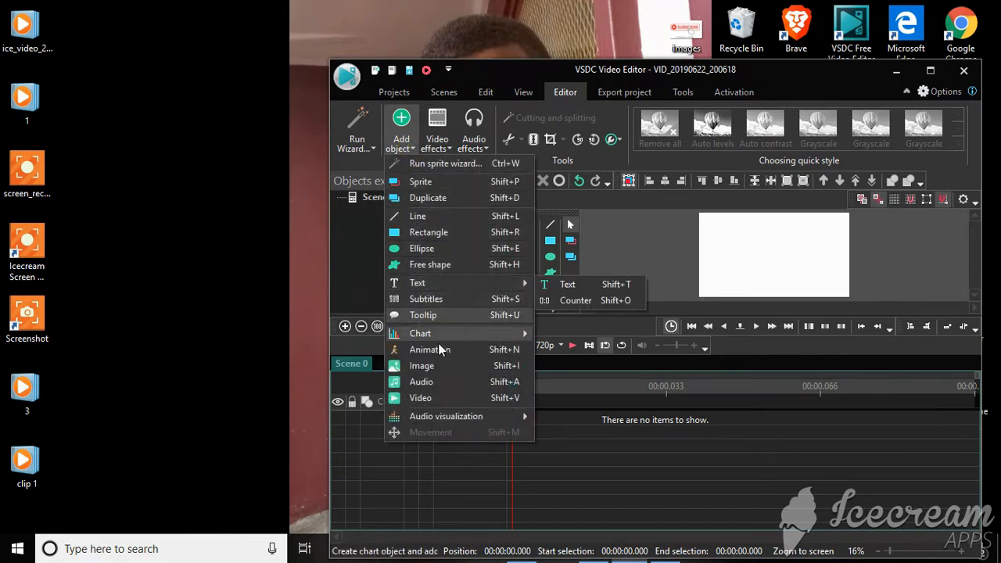
{"action": "mouse_move", "coordinate": [421, 398]}
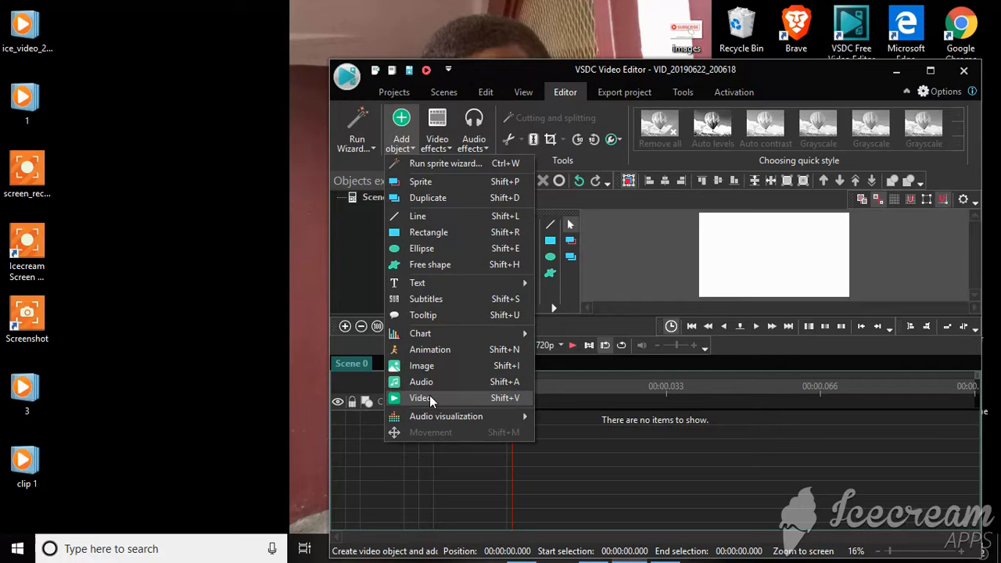
{"action": "left_click", "coordinate": [420, 397]}
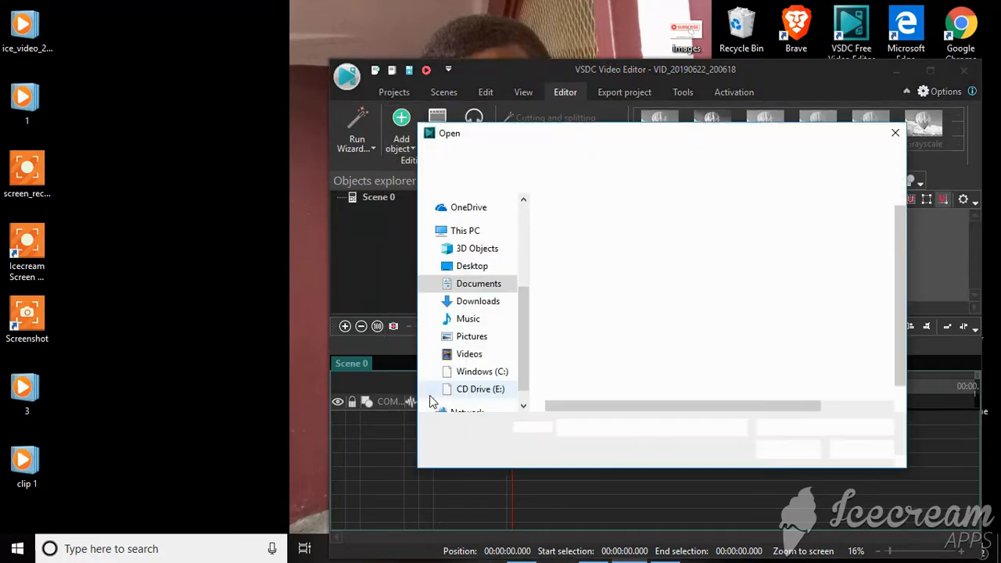
{"action": "left_click", "coordinate": [478, 283]}
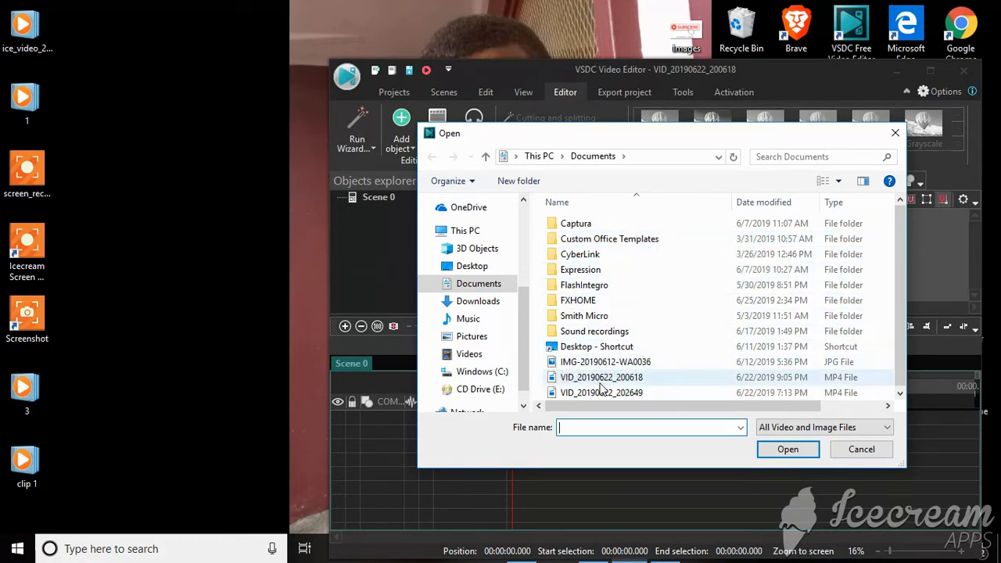
{"action": "mouse_move", "coordinate": [602, 392]}
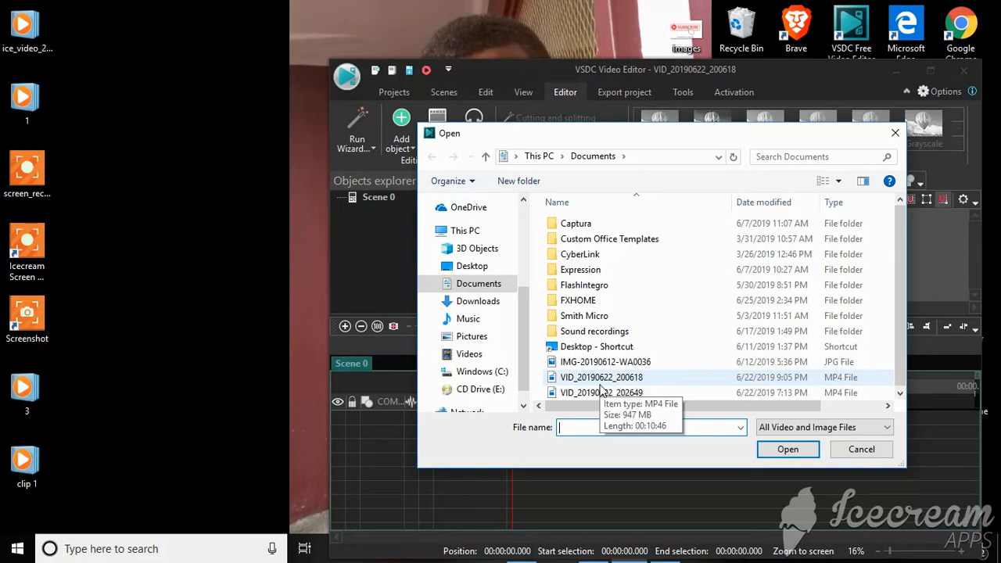
{"action": "left_click", "coordinate": [861, 449]}
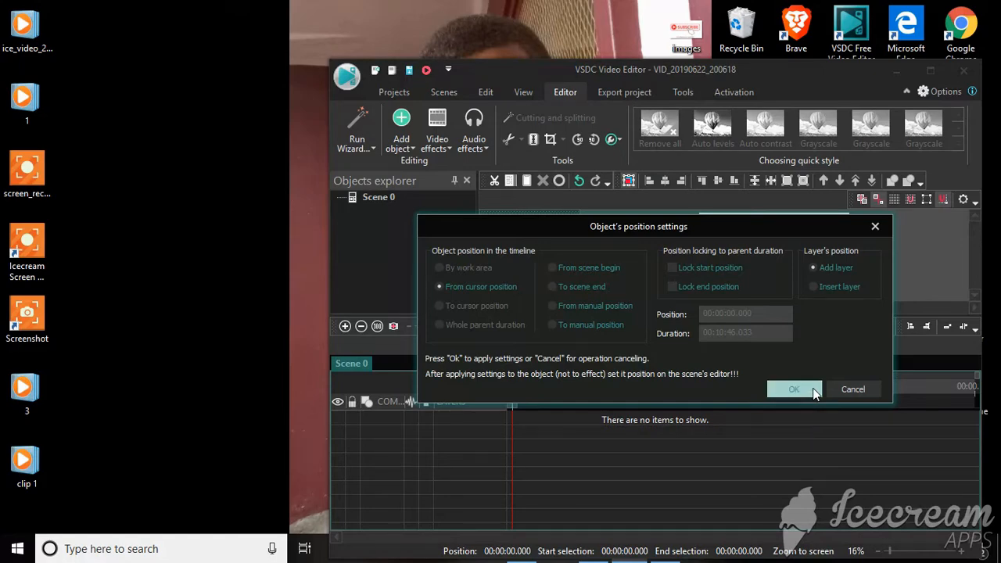
Accept the default position settings to place the video clip on the timeline.
{"action": "left_click", "coordinate": [793, 389]}
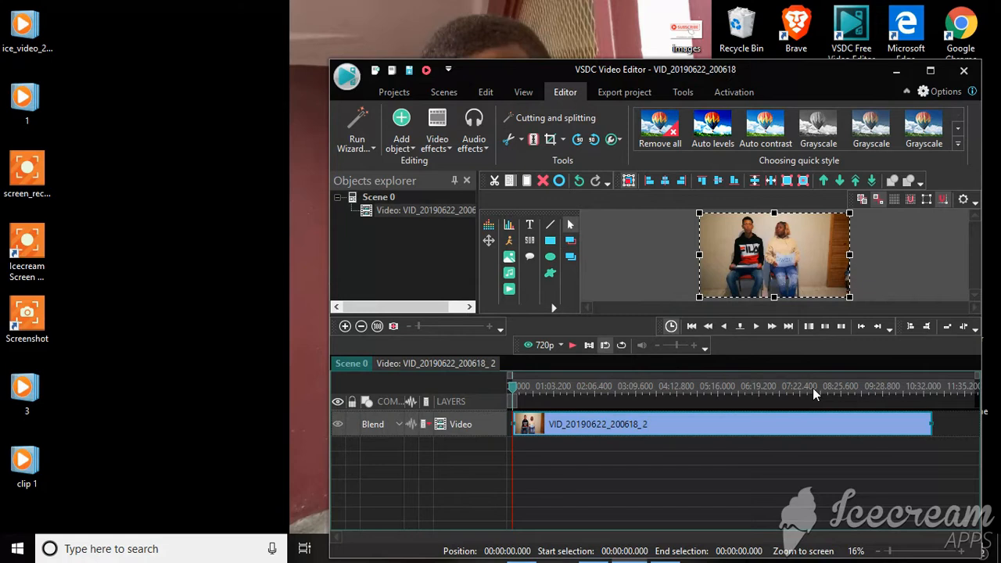
{"action": "mouse_move", "coordinate": [540, 373]}
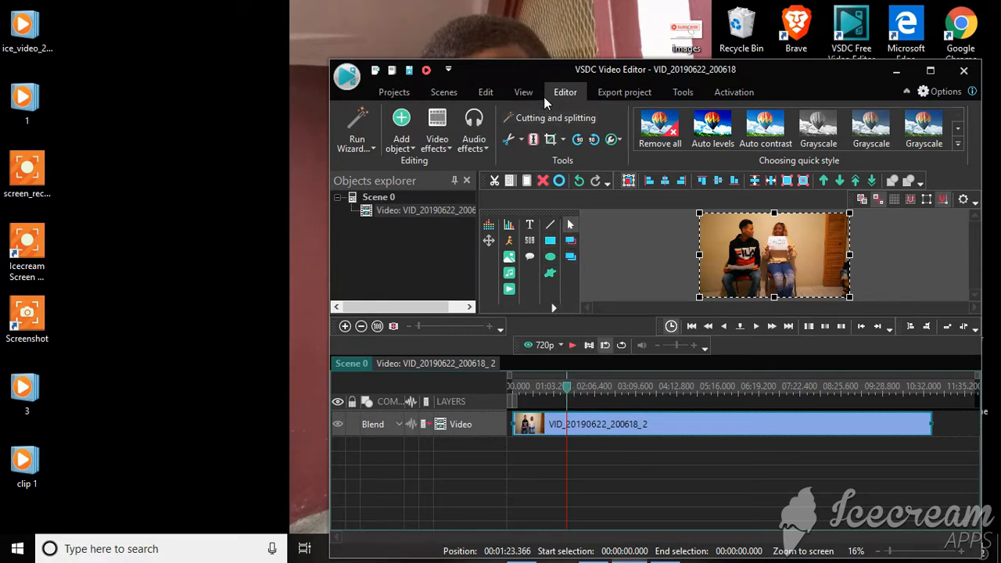
{"action": "mouse_move", "coordinate": [533, 140]}
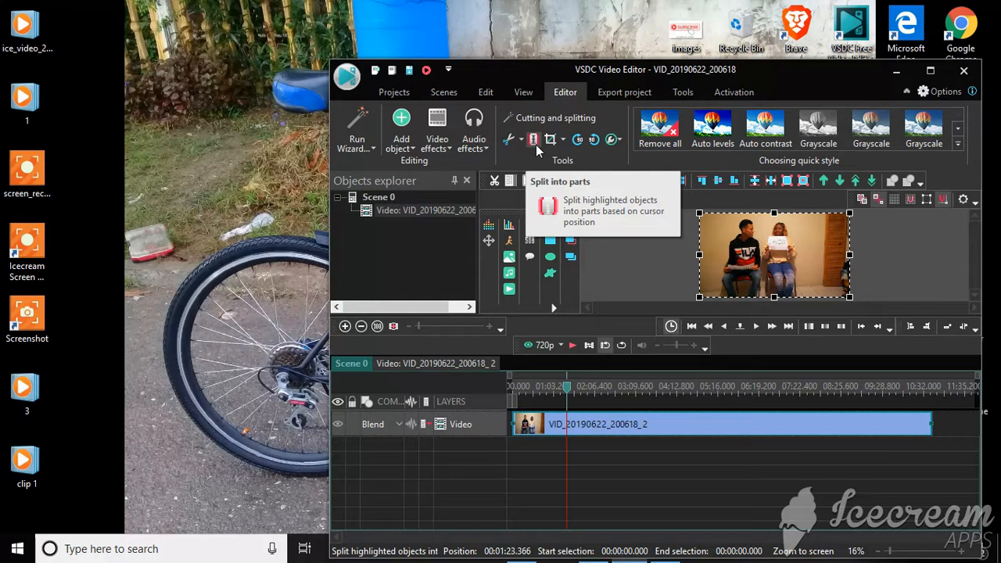
Split the clip at the 1:23 cursor and apply Auto levels to the first part.
{"action": "left_click", "coordinate": [534, 139]}
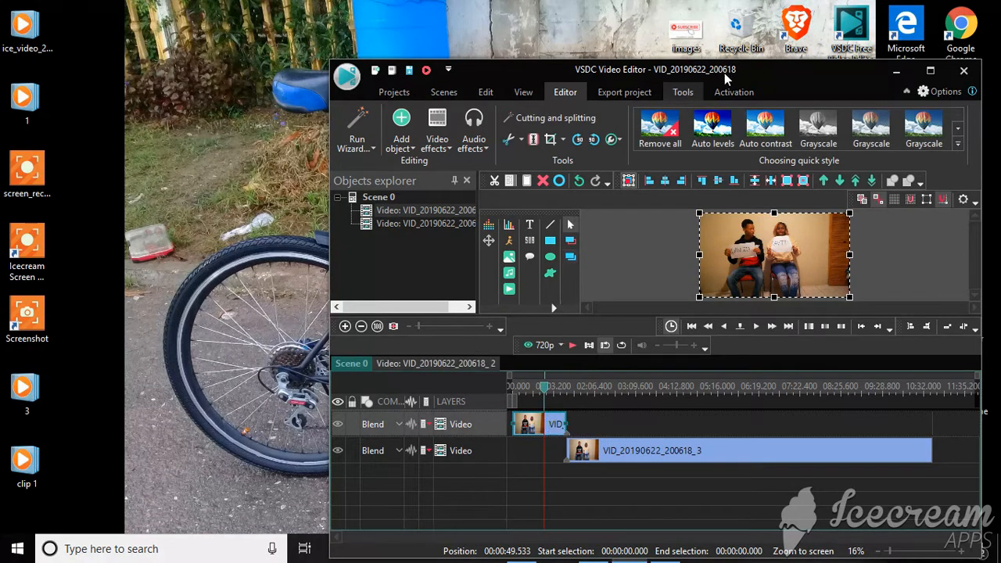
{"action": "left_click", "coordinate": [712, 129]}
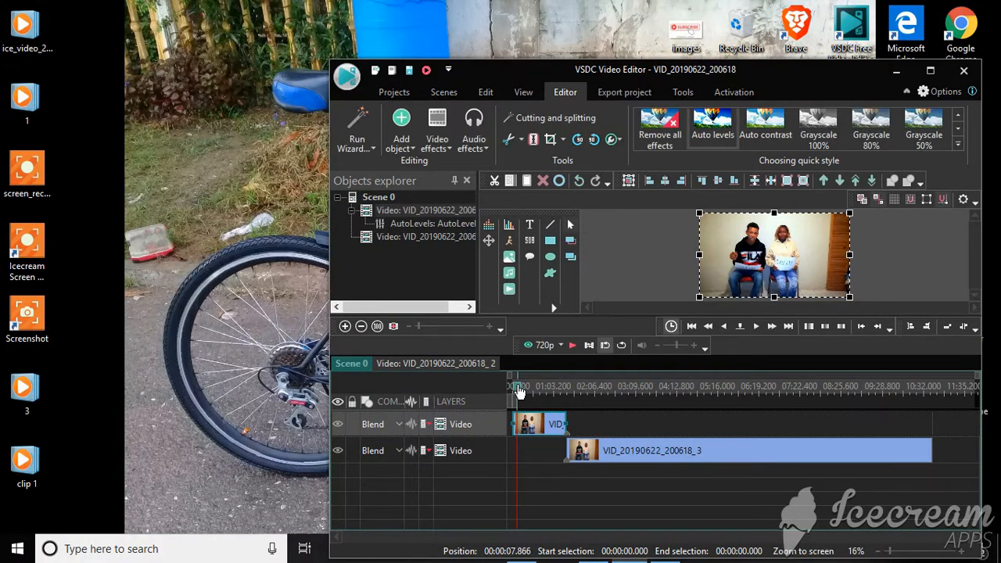
{"action": "left_click", "coordinate": [713, 126]}
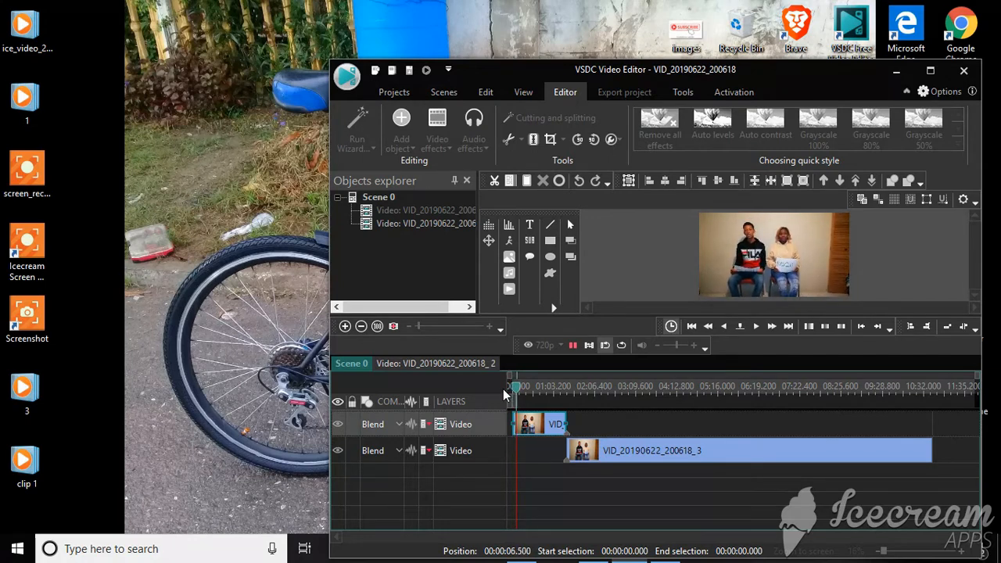
{"action": "left_click", "coordinate": [517, 386]}
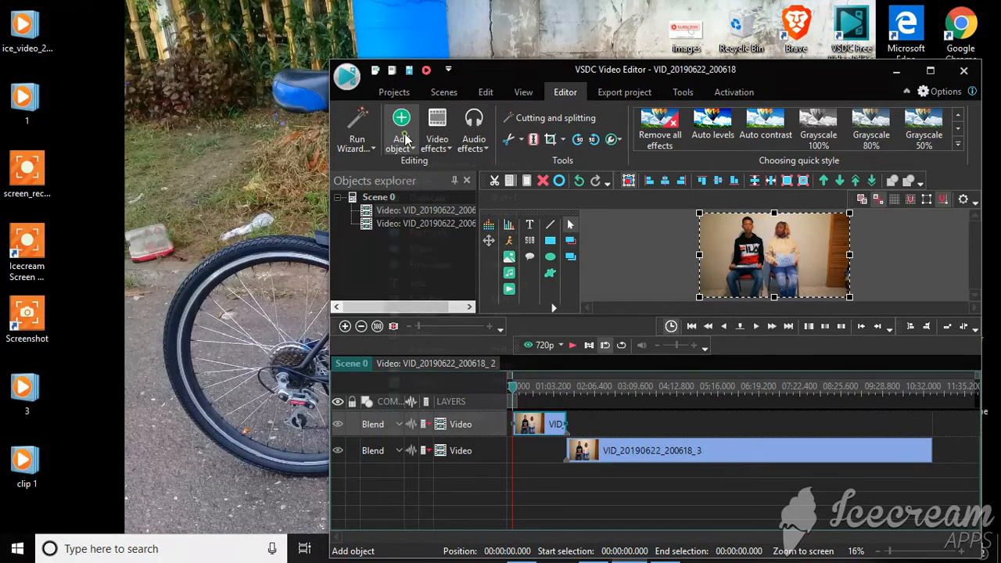
Add a new text object starting from the cursor position.
{"action": "left_click", "coordinate": [400, 129]}
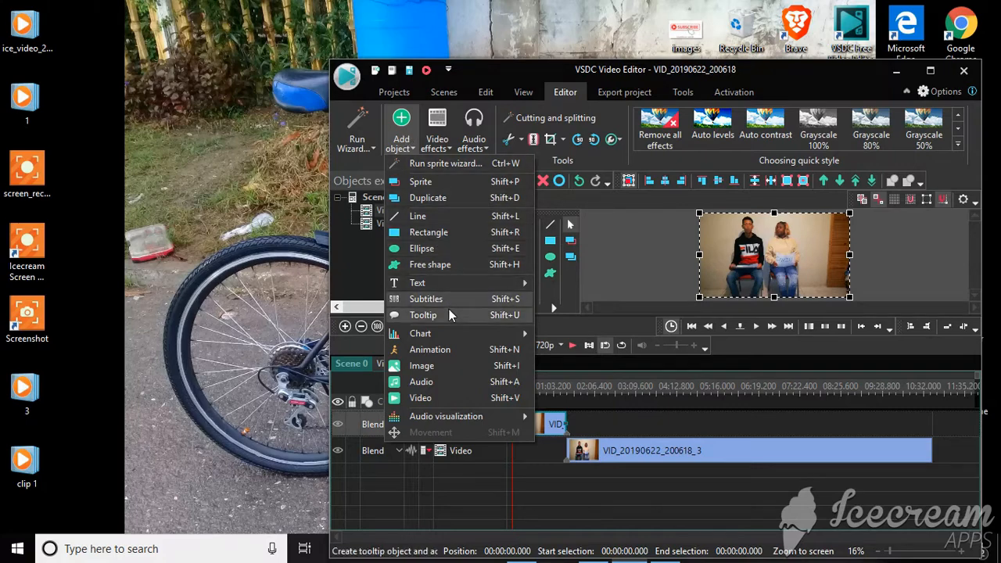
{"action": "mouse_move", "coordinate": [417, 282]}
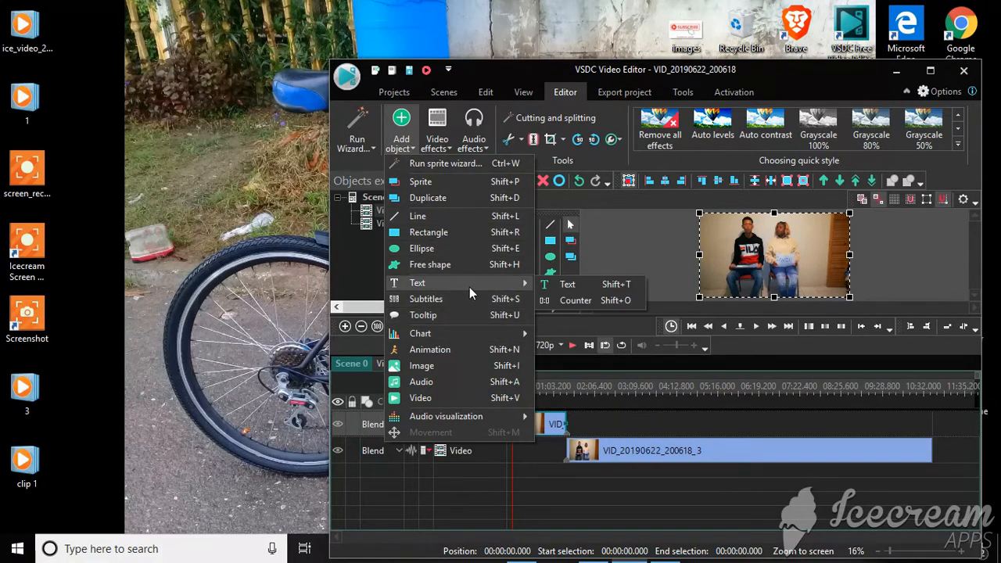
{"action": "left_click", "coordinate": [420, 398]}
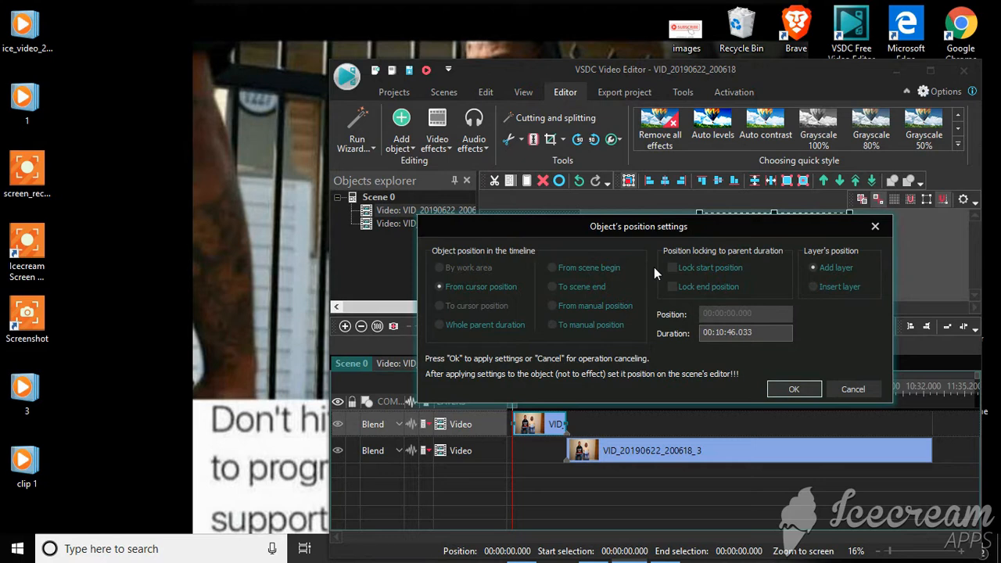
{"action": "mouse_move", "coordinate": [785, 377]}
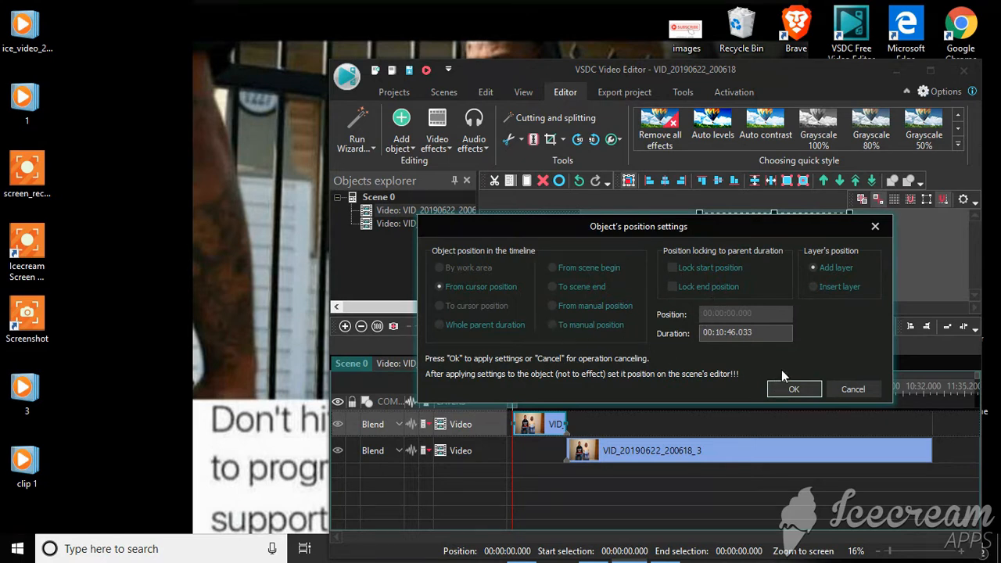
{"action": "mouse_move", "coordinate": [452, 299]}
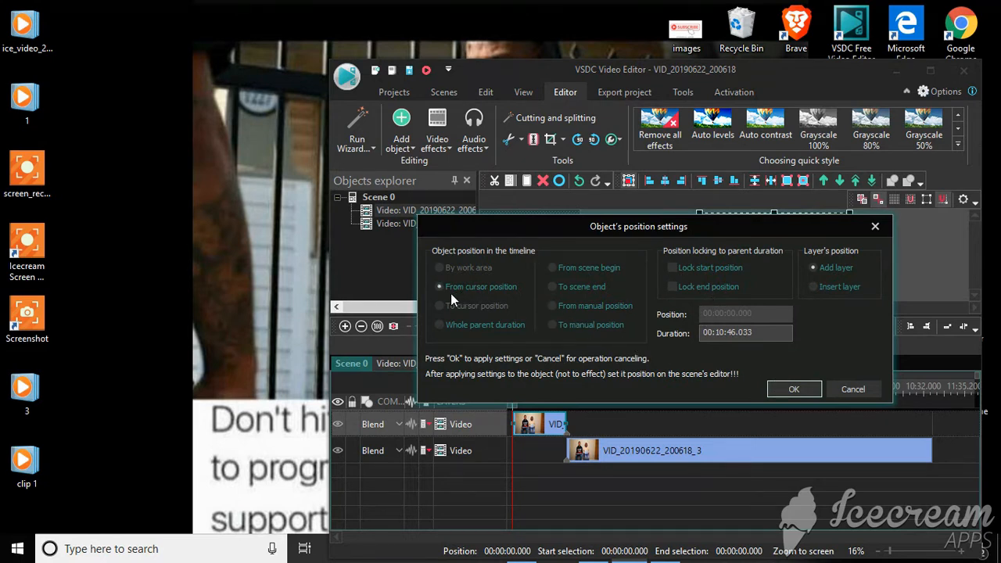
{"action": "left_click", "coordinate": [439, 286]}
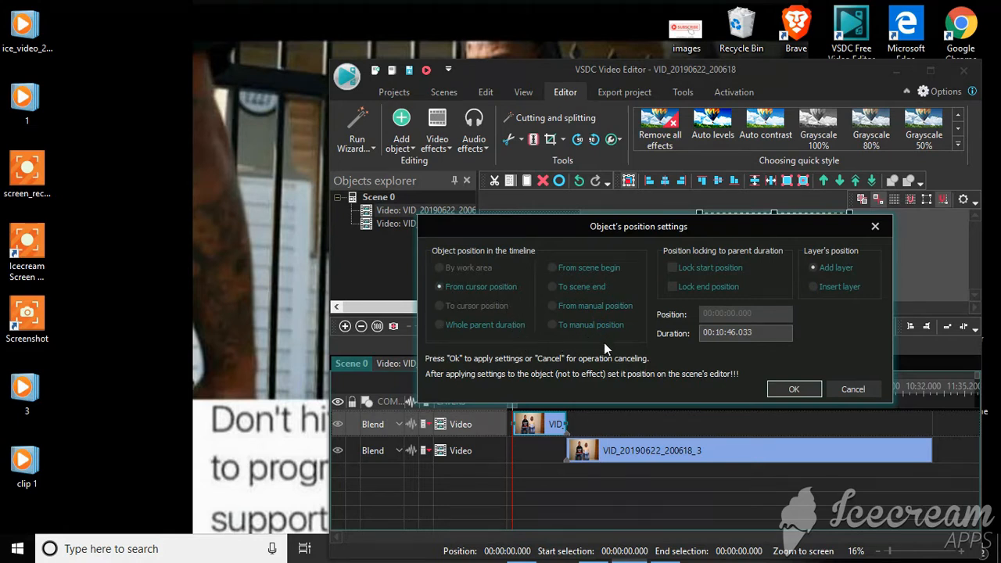
{"action": "mouse_move", "coordinate": [530, 417]}
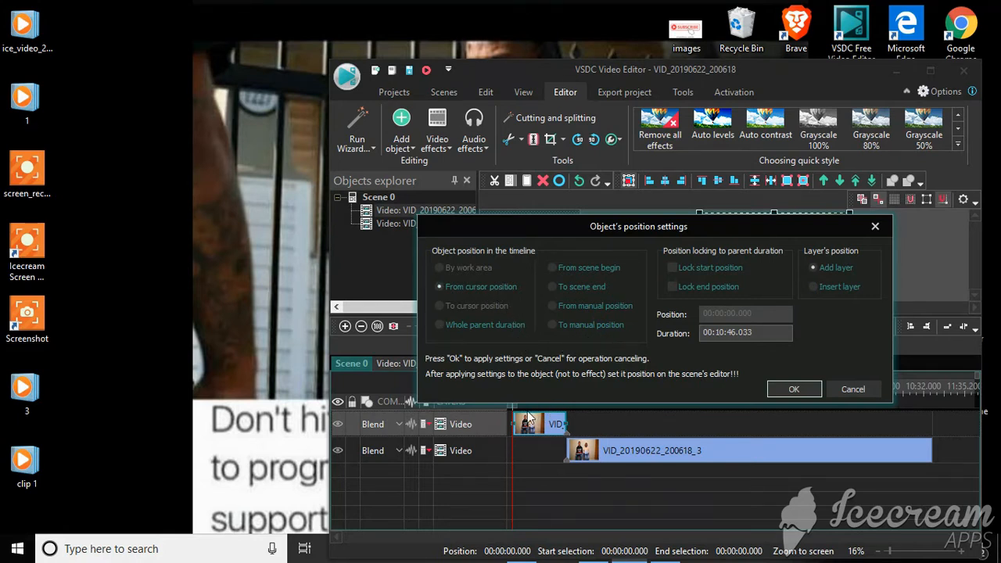
{"action": "mouse_move", "coordinate": [582, 317]}
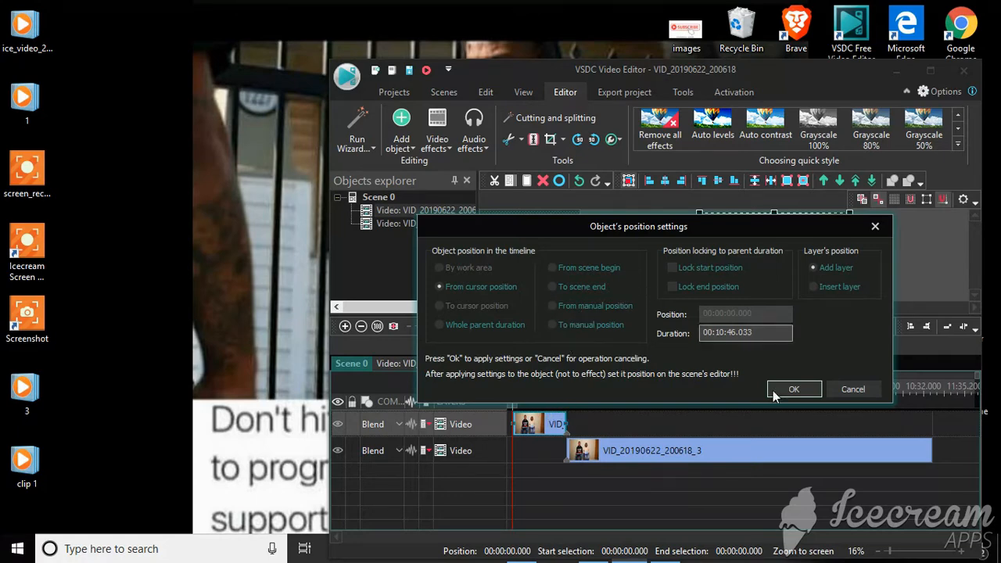
Place the title box on the frame and set its font to 72 pt with a chosen colour.
{"action": "left_click", "coordinate": [794, 390]}
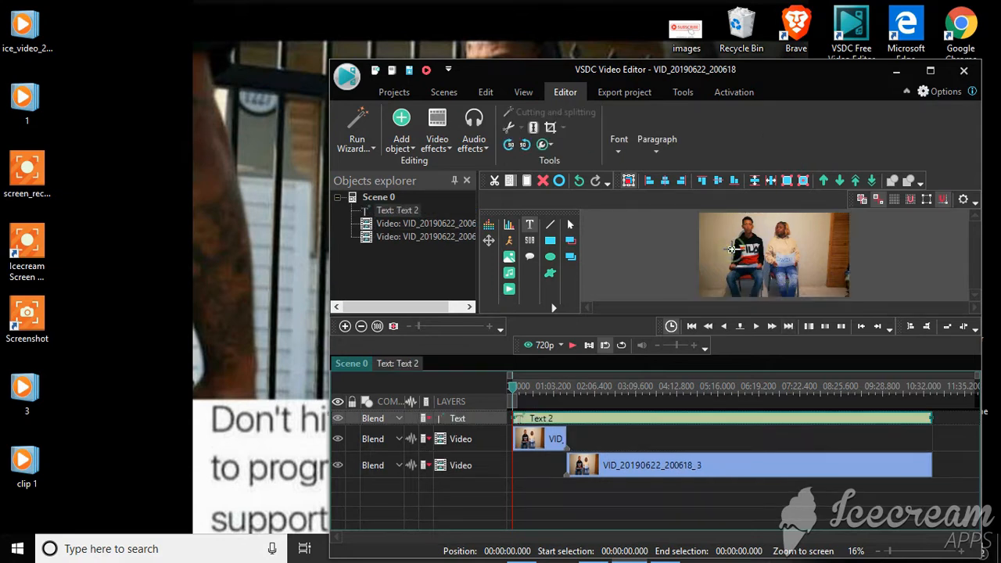
{"action": "left_click", "coordinate": [774, 255]}
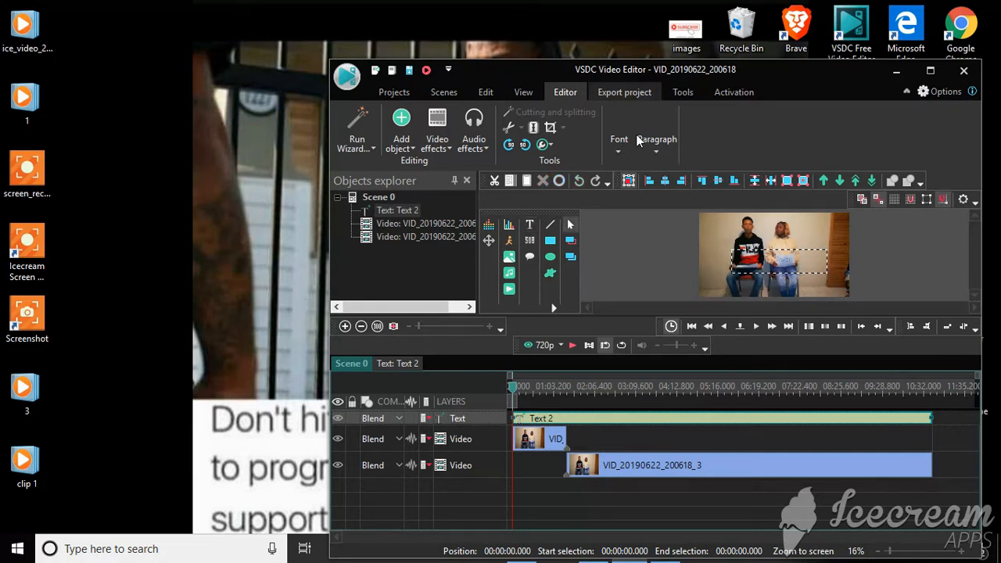
{"action": "left_click", "coordinate": [619, 139]}
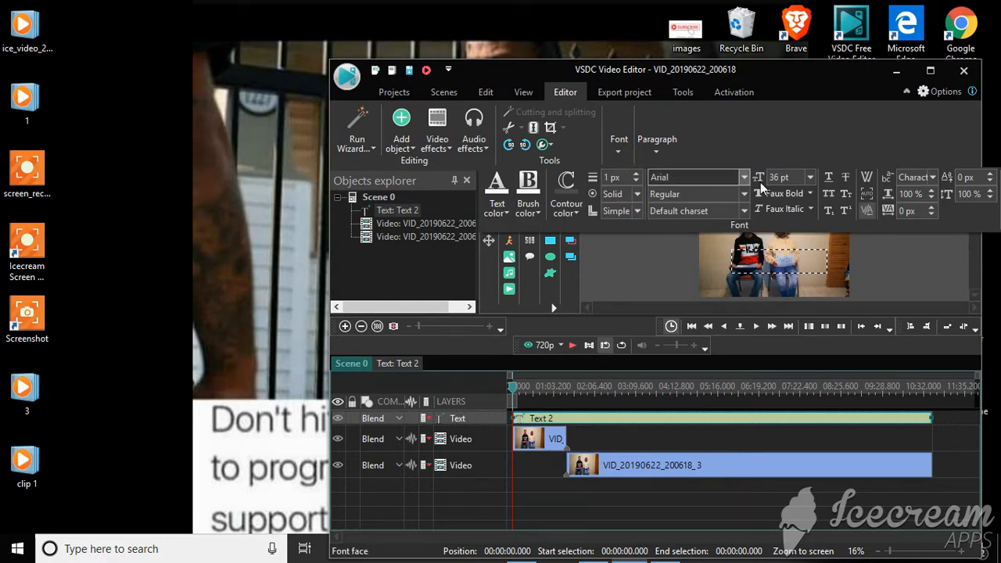
{"action": "left_click", "coordinate": [809, 177]}
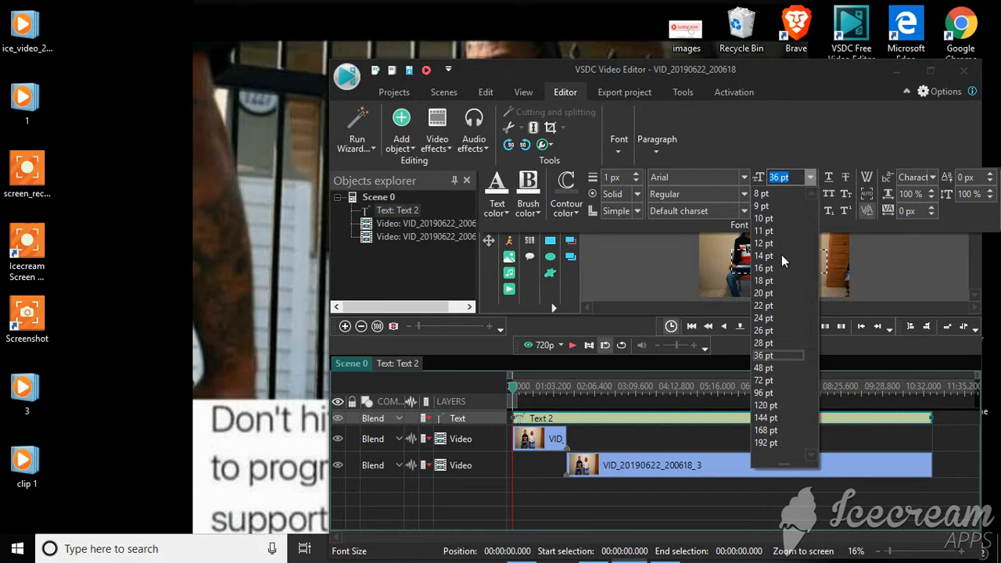
{"action": "mouse_move", "coordinate": [777, 381]}
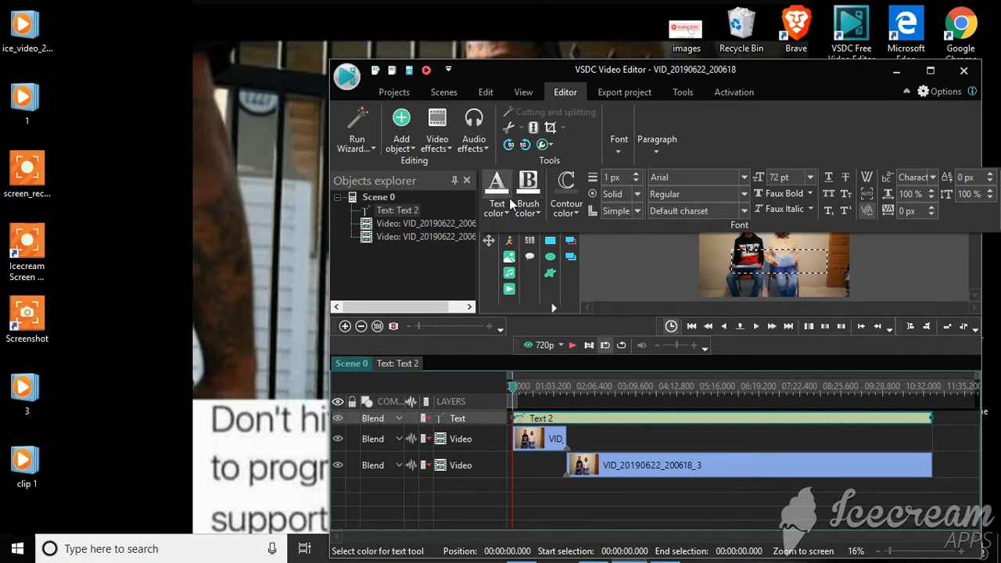
{"action": "left_click", "coordinate": [496, 192]}
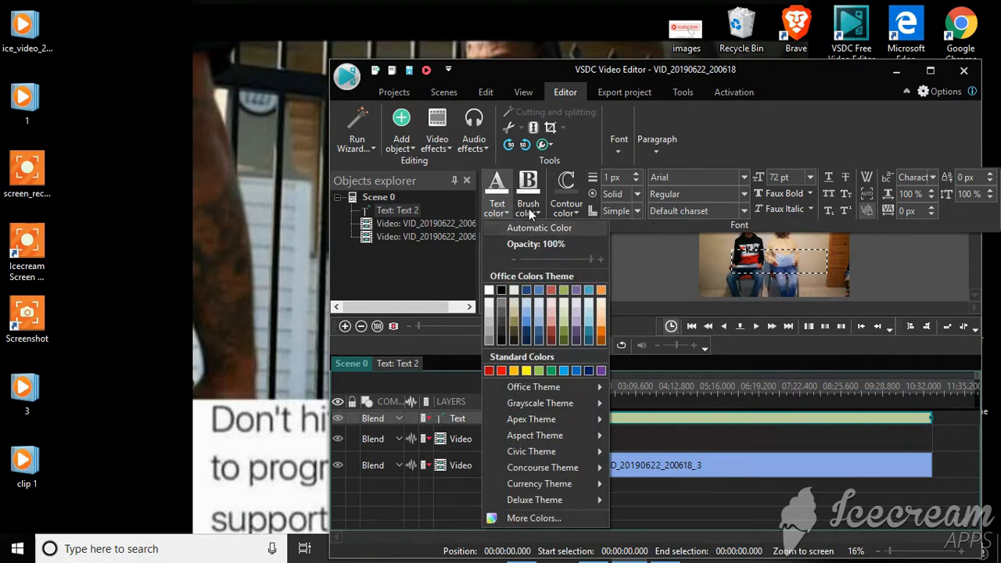
{"action": "left_click", "coordinate": [528, 188]}
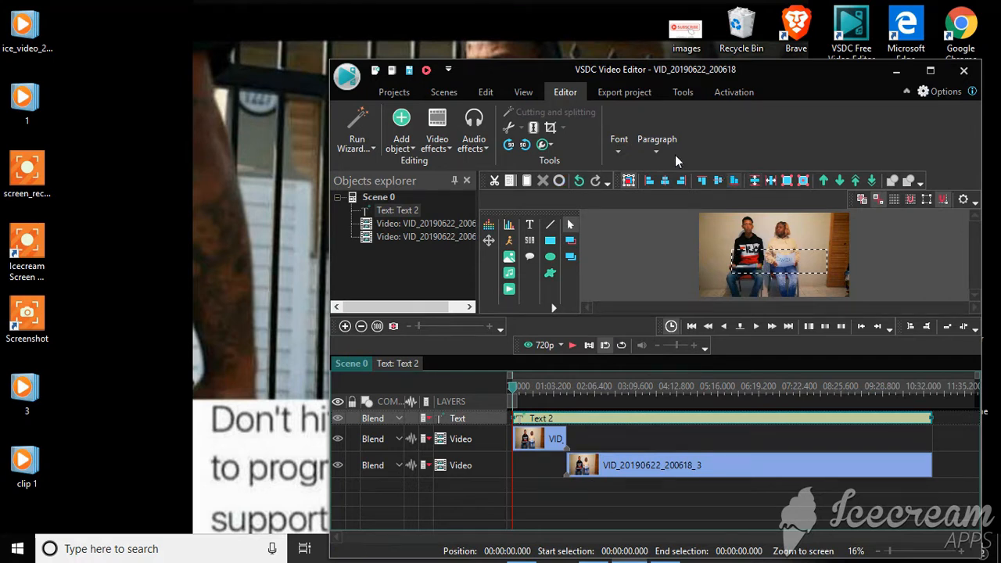
{"action": "left_click", "coordinate": [619, 145]}
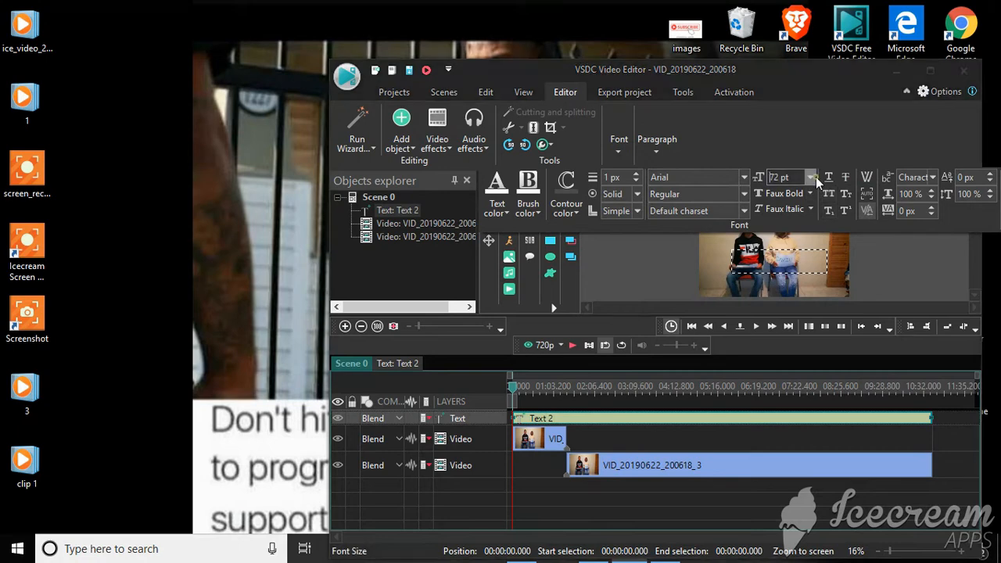
{"action": "left_click", "coordinate": [811, 176]}
{"action": "type", "text": "HACK NATION"}
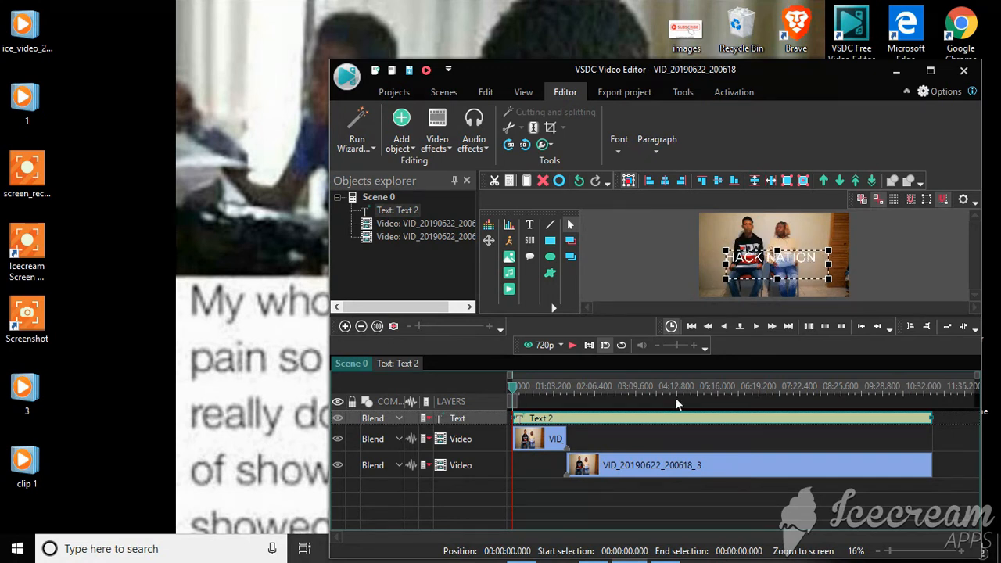
Delete the HACKNATION text object from its right-click menu.
{"action": "right_click", "coordinate": [771, 257]}
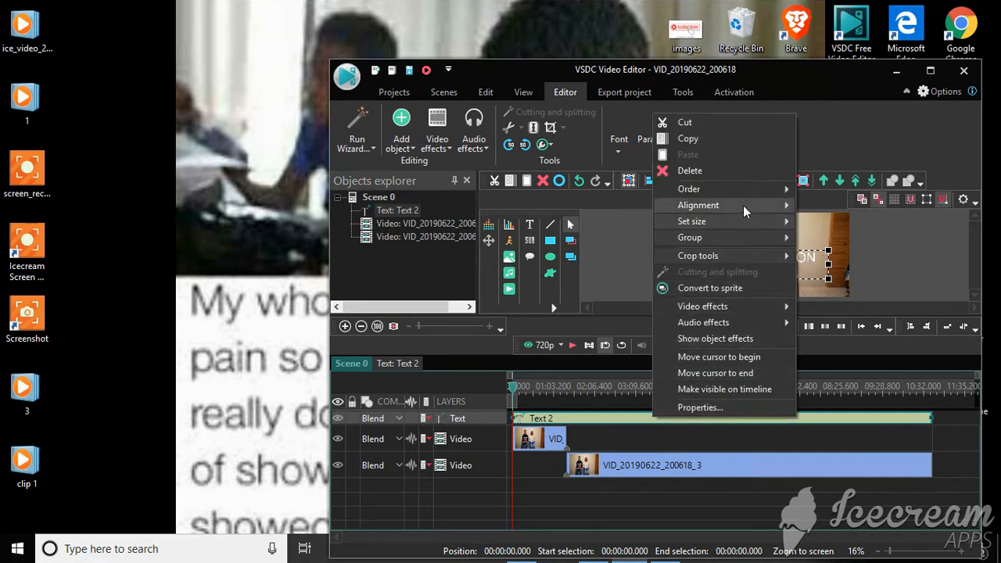
{"action": "left_click", "coordinate": [689, 171]}
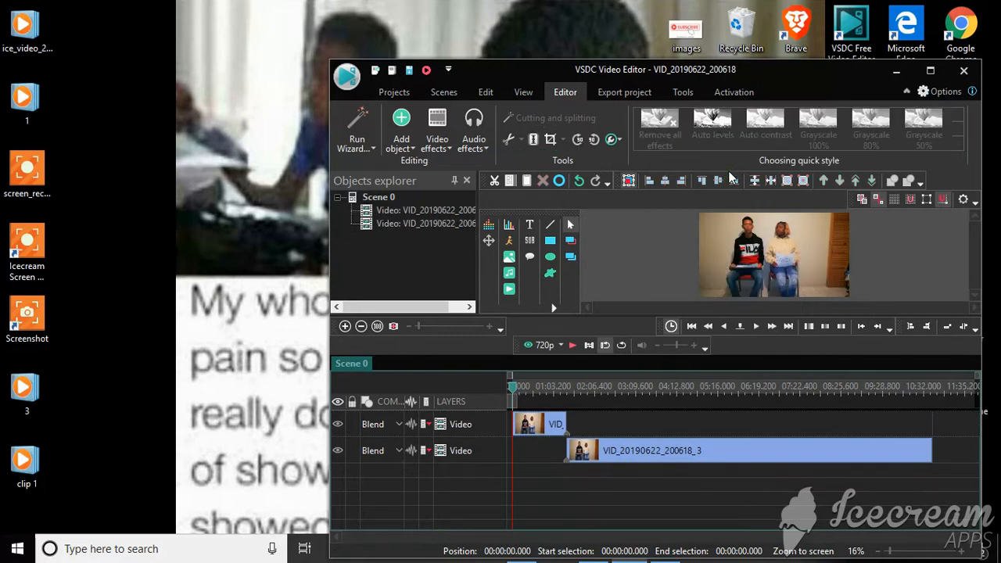
Add the Kalimba audio file as a new track at the timeline start.
{"action": "left_click", "coordinate": [400, 129]}
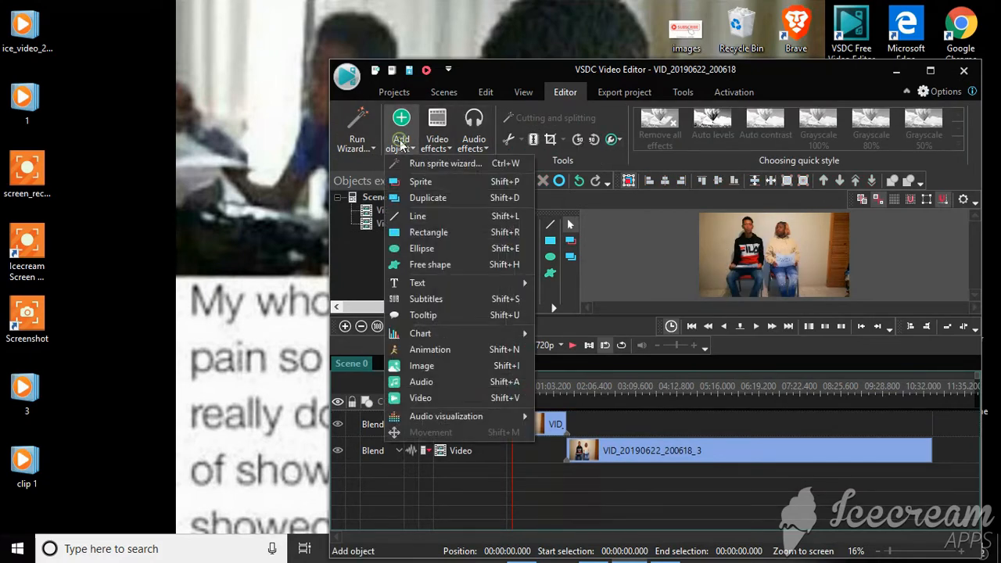
{"action": "mouse_move", "coordinate": [421, 381]}
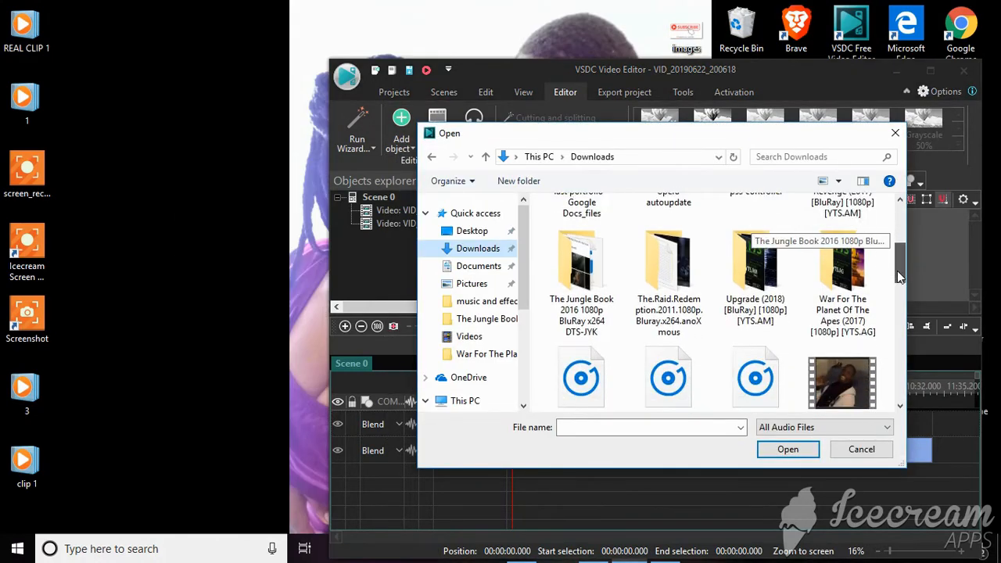
{"action": "scroll", "scroll_direction": "down", "scroll_amount": 3}
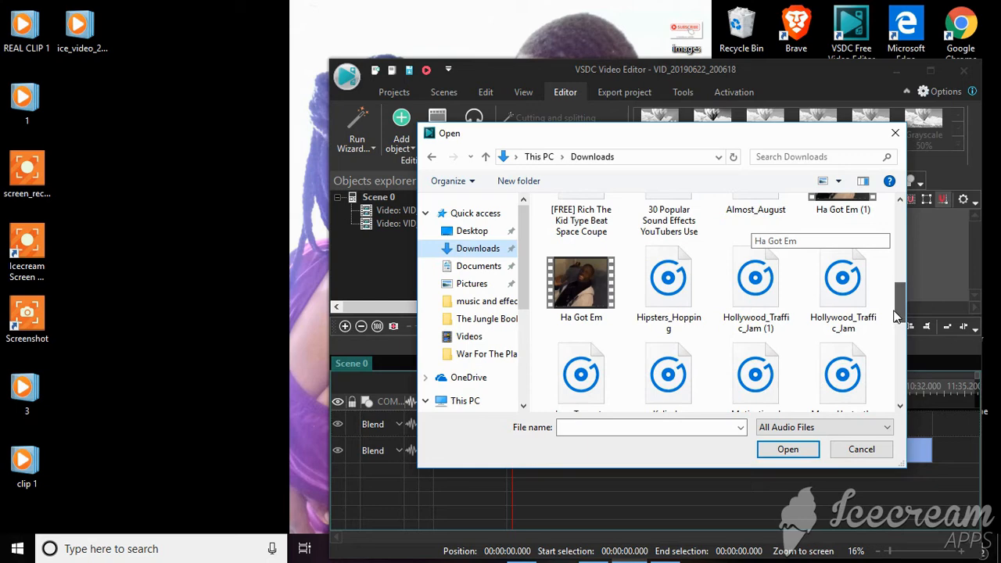
{"action": "scroll", "scroll_direction": "down", "scroll_amount": 3}
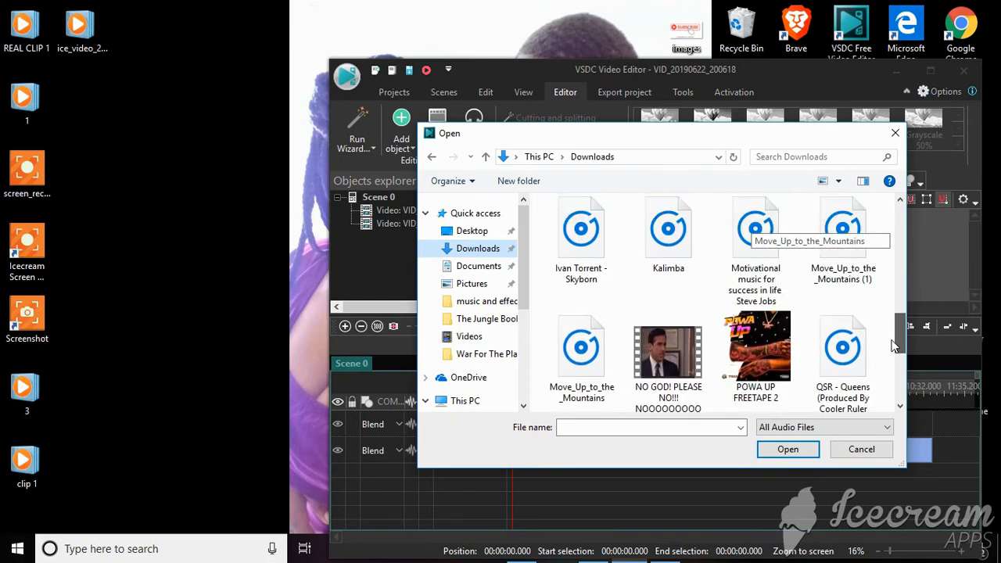
{"action": "left_click", "coordinate": [787, 449]}
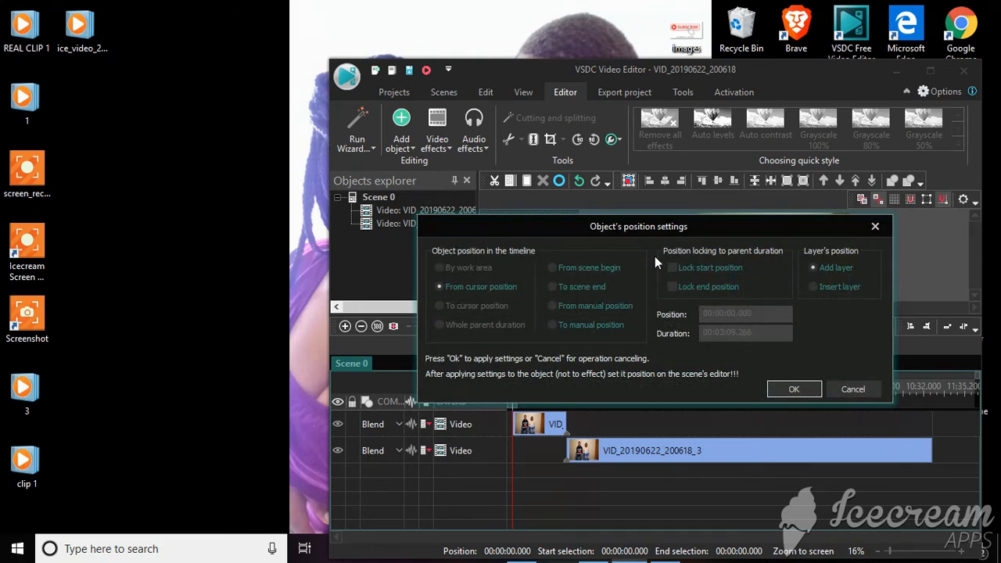
{"action": "left_click", "coordinate": [794, 388]}
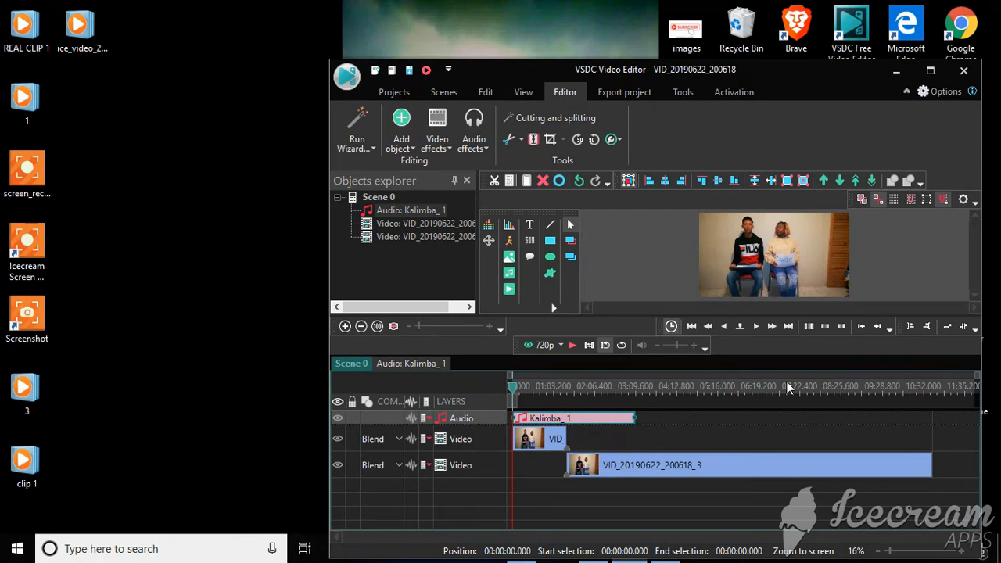
{"action": "mouse_move", "coordinate": [573, 345]}
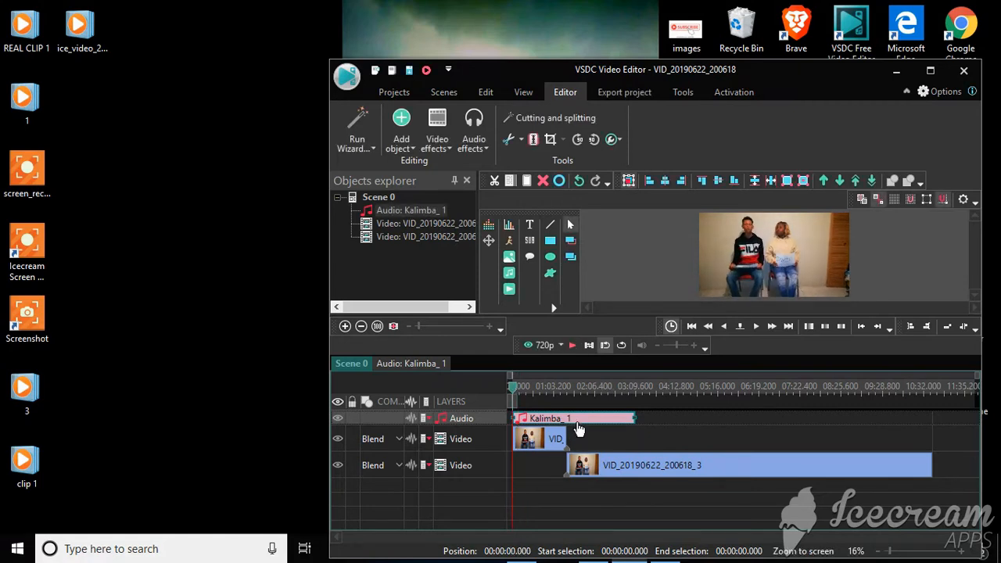
Drag the Kalimba clip to start just after two minutes, then select the long video clip.
{"action": "left_click_drag", "start_coordinate": [576, 418], "coordinate": [691, 418]}
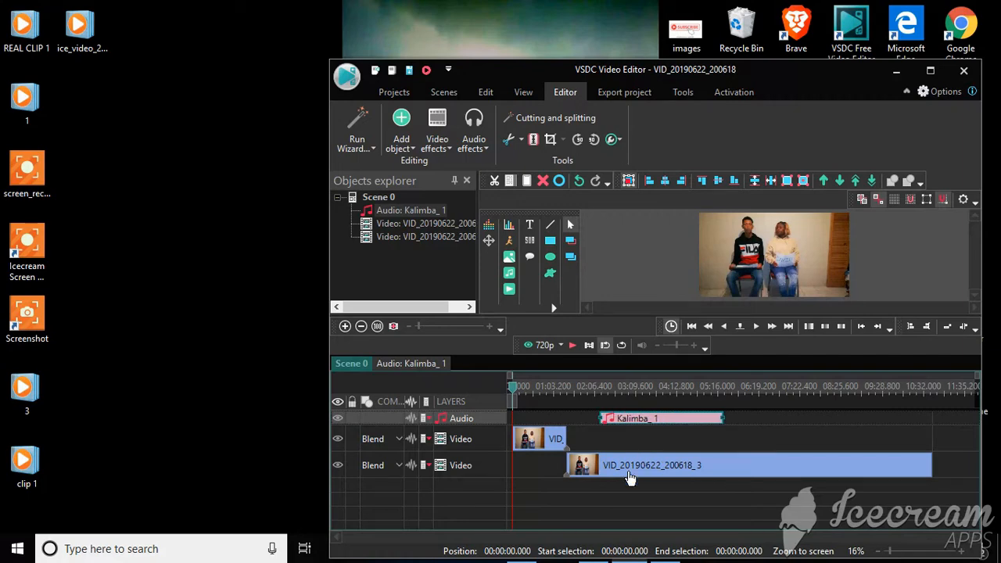
{"action": "left_click", "coordinate": [652, 465]}
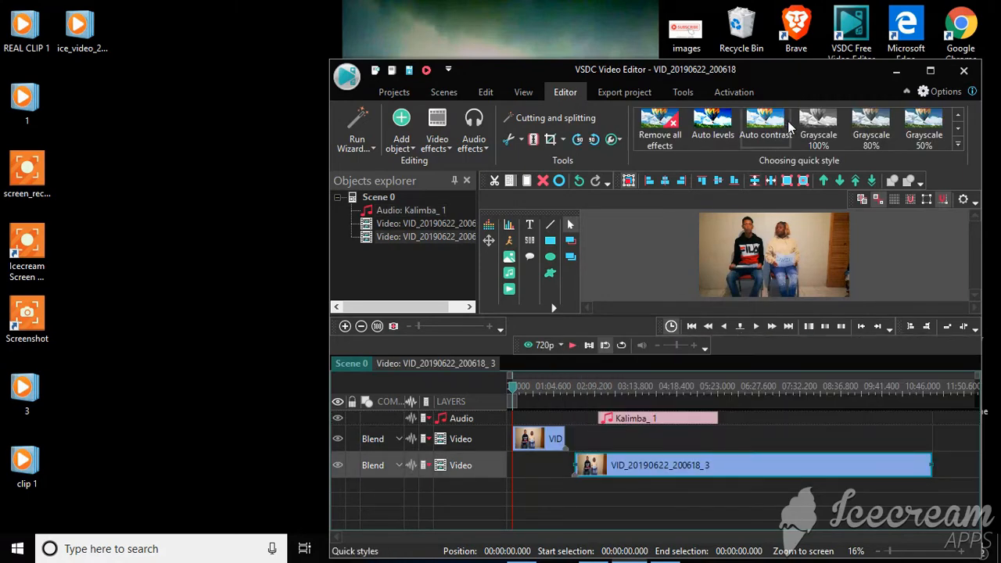
{"action": "mouse_move", "coordinate": [818, 125]}
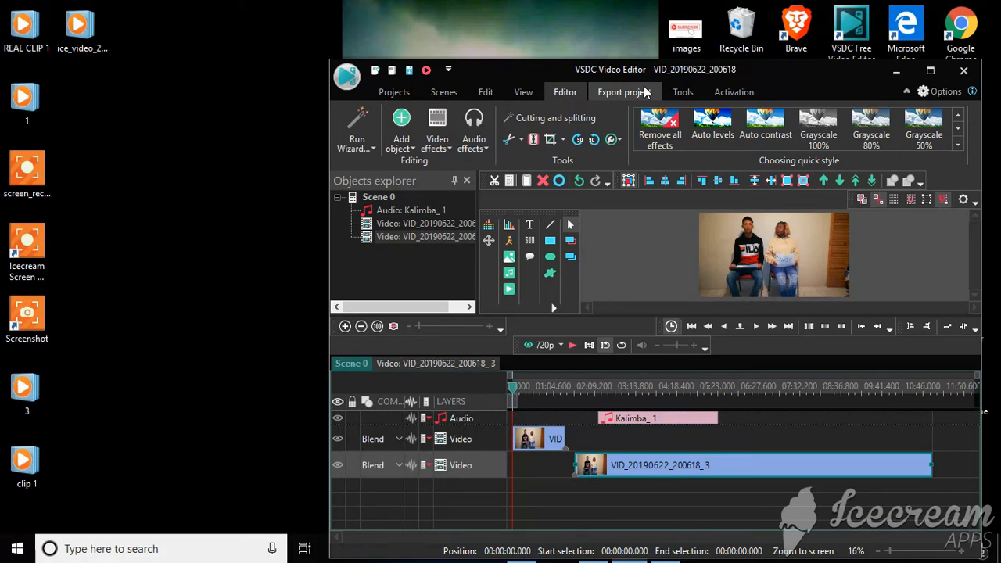
Export the project as a WMV file.
{"action": "left_click", "coordinate": [624, 91]}
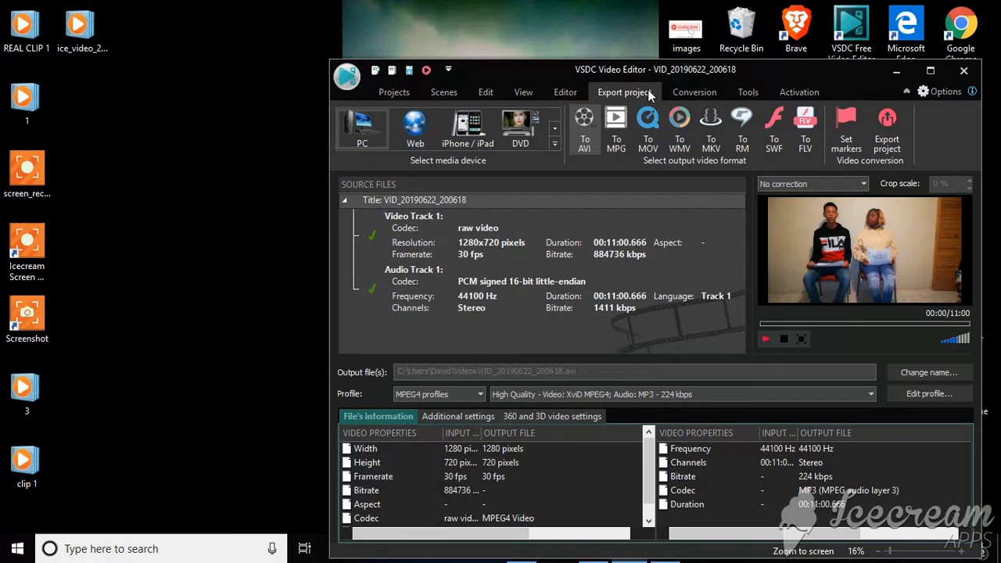
{"action": "mouse_move", "coordinate": [680, 156]}
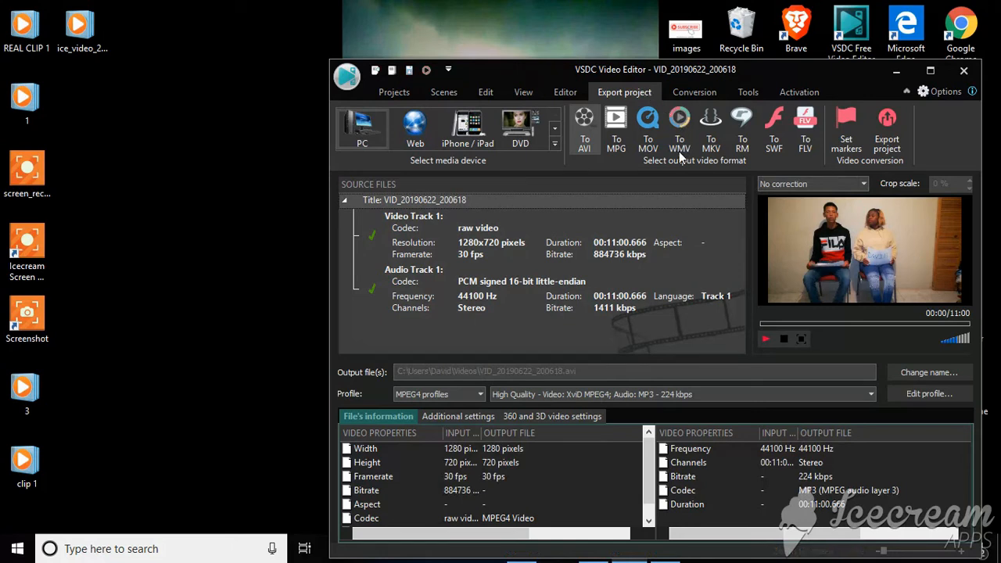
{"action": "mouse_move", "coordinate": [680, 125]}
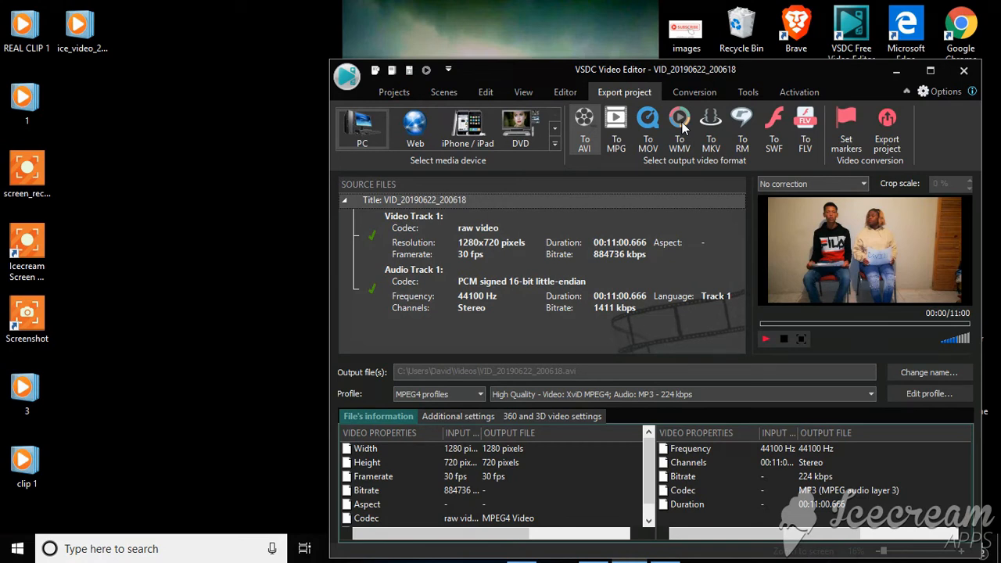
{"action": "left_click", "coordinate": [679, 129]}
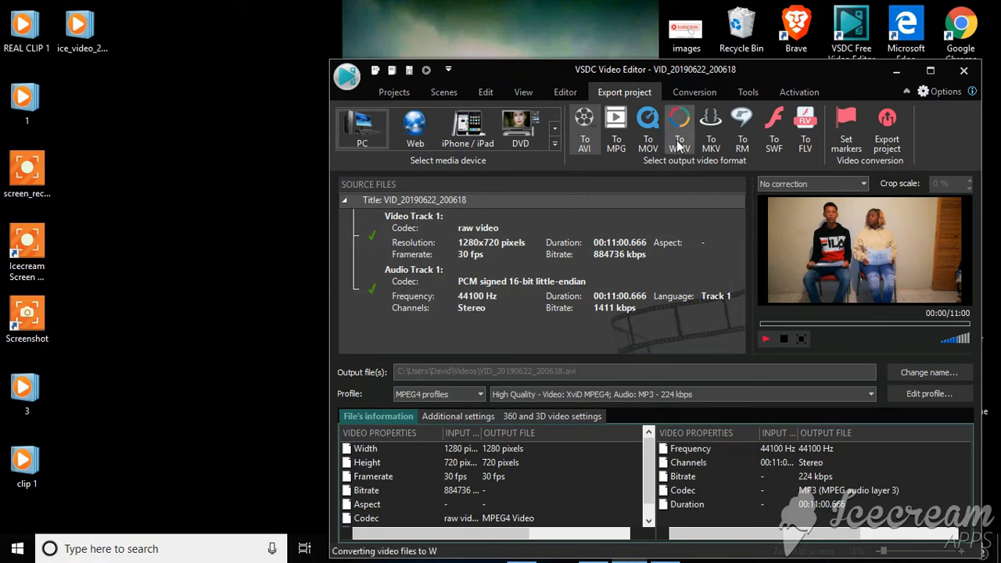
{"action": "left_click", "coordinate": [679, 129]}
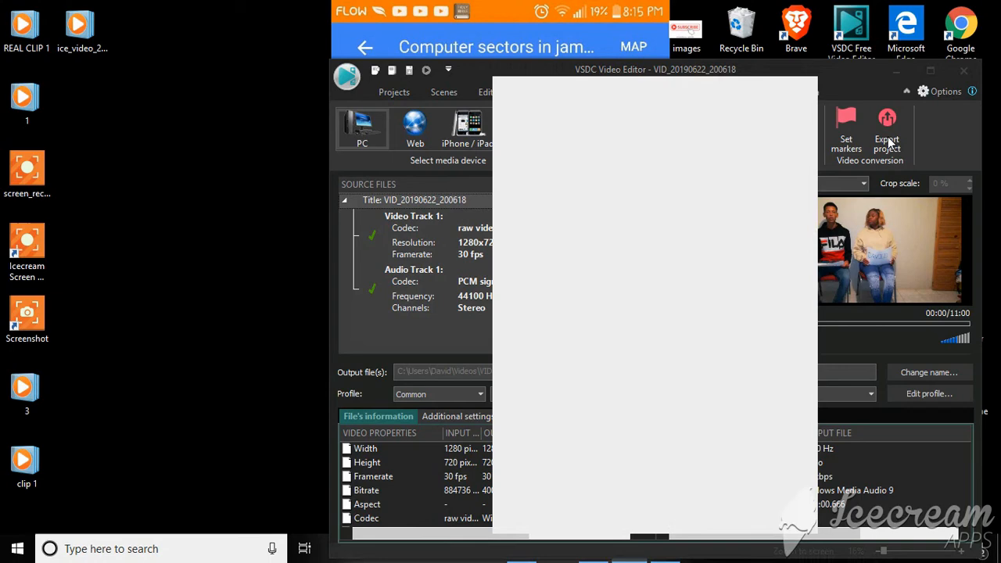
{"action": "left_click", "coordinate": [869, 133]}
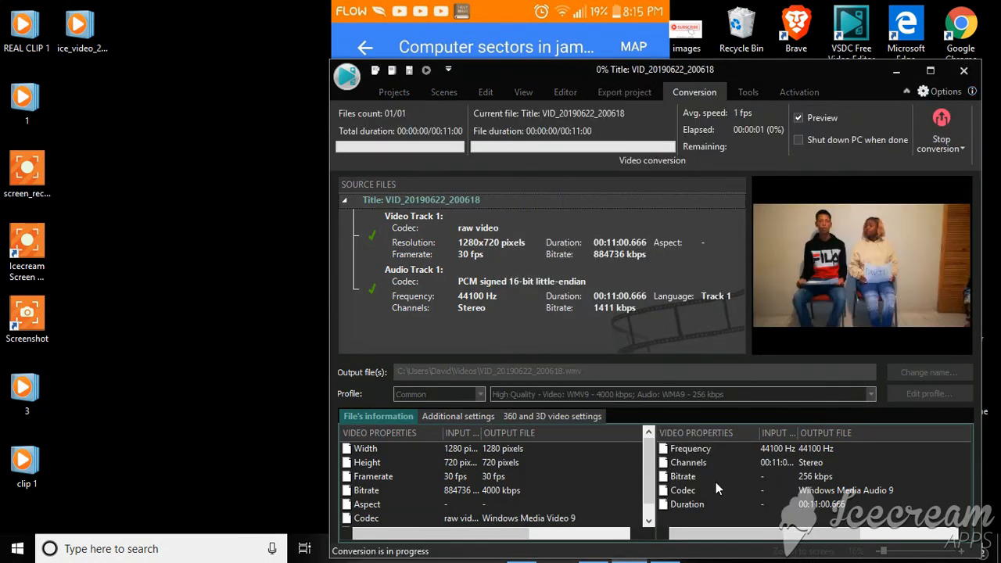